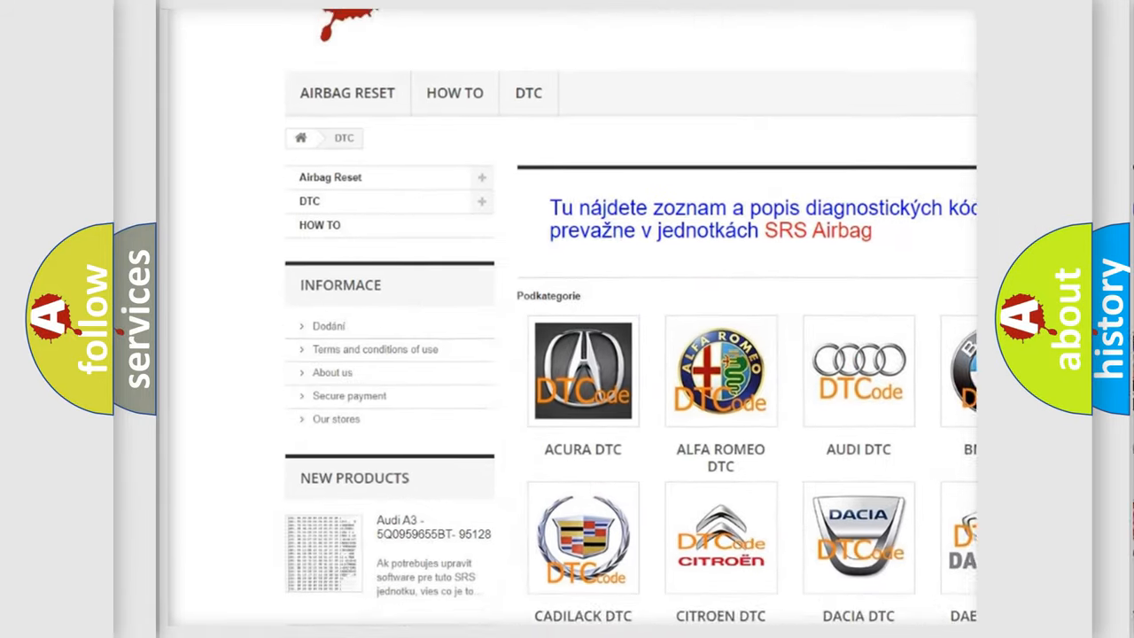
{"action": "scroll", "scroll_direction": "down", "scroll_amount": 3}
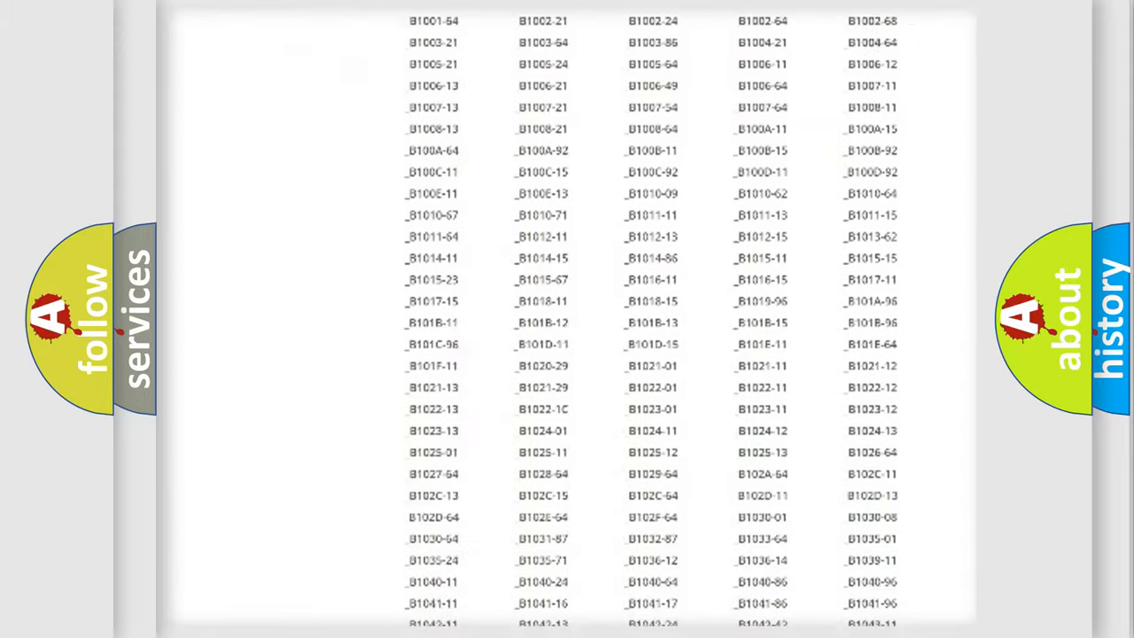
{"action": "scroll", "scroll_direction": "down", "scroll_amount": 3}
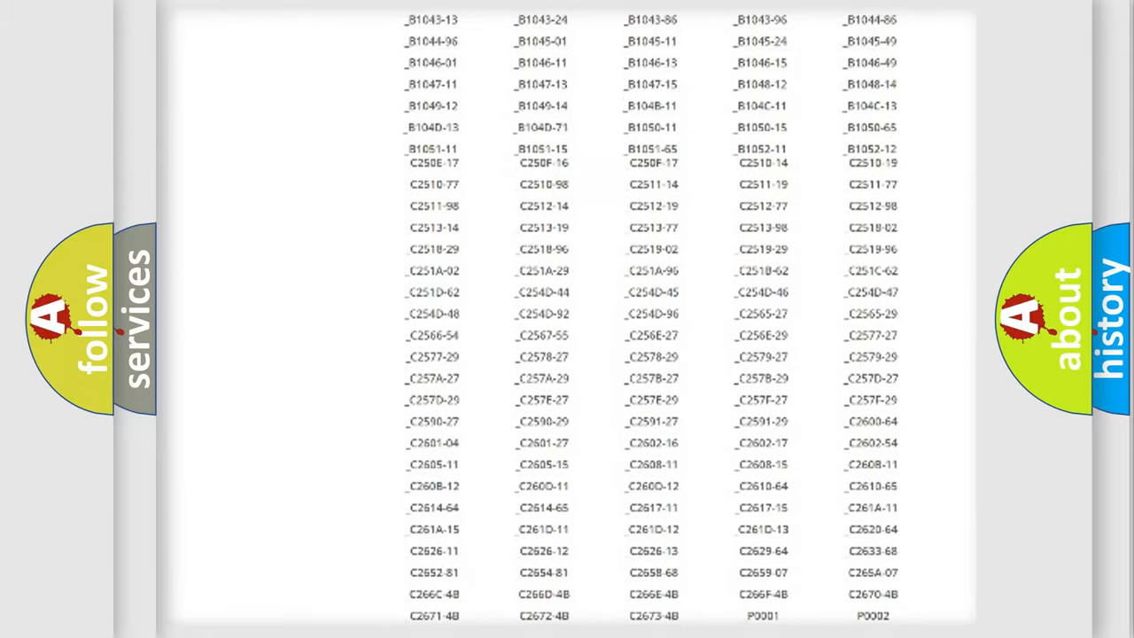